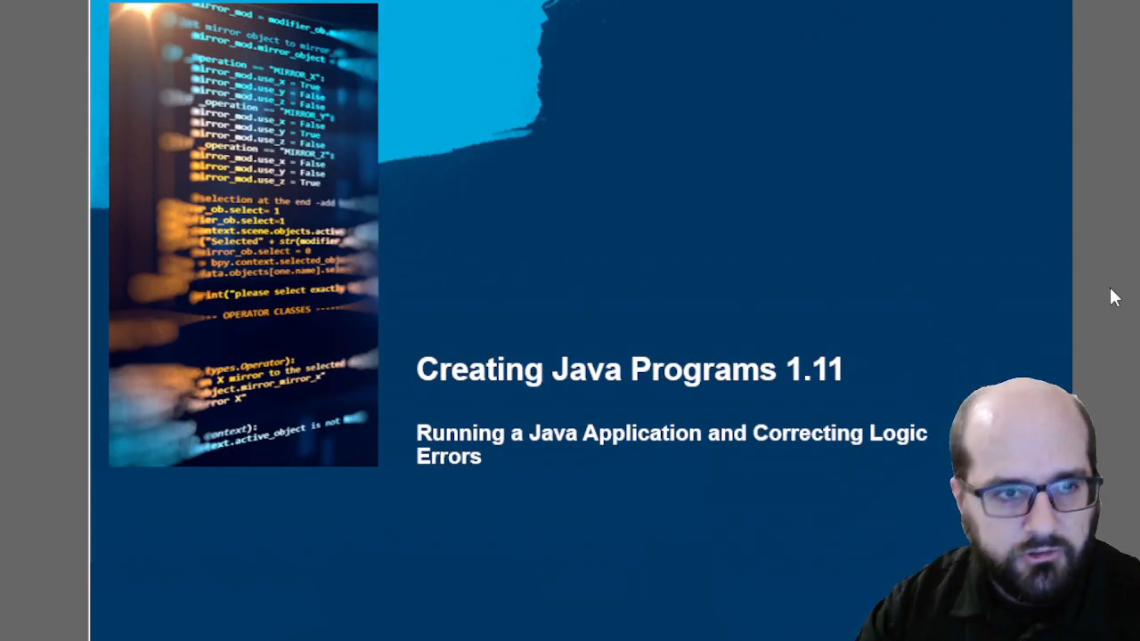
{"action": "mouse_move", "coordinate": [892, 317]}
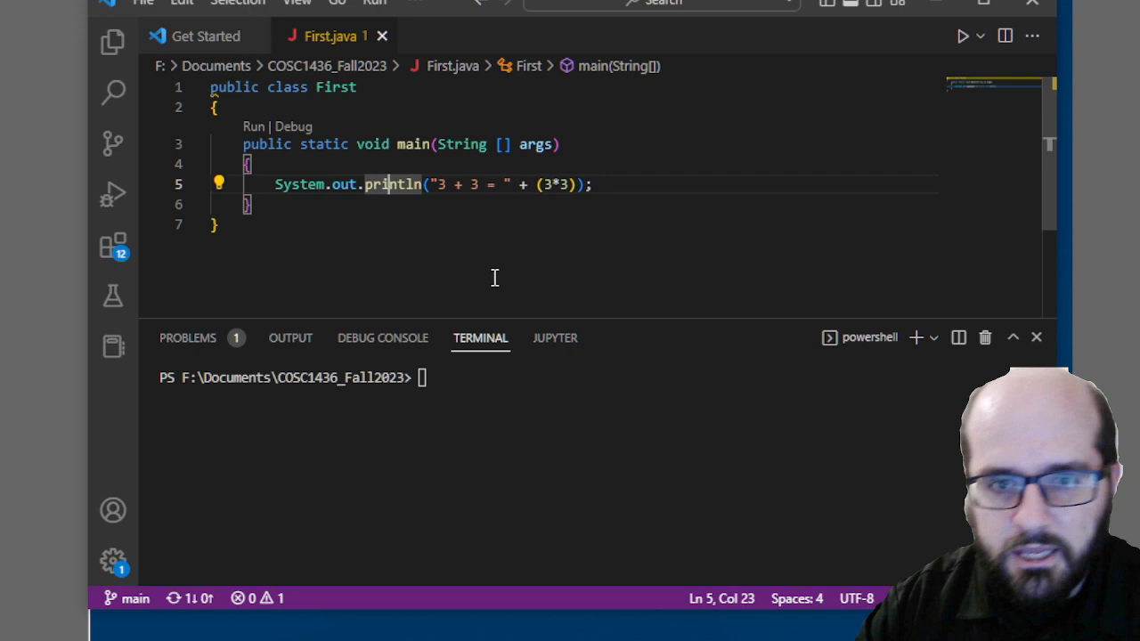
Clear the terminal, compile First.java and run First, which prints the wrong result 3 + 3 = 9.
{"action": "type", "text": "clear;"}
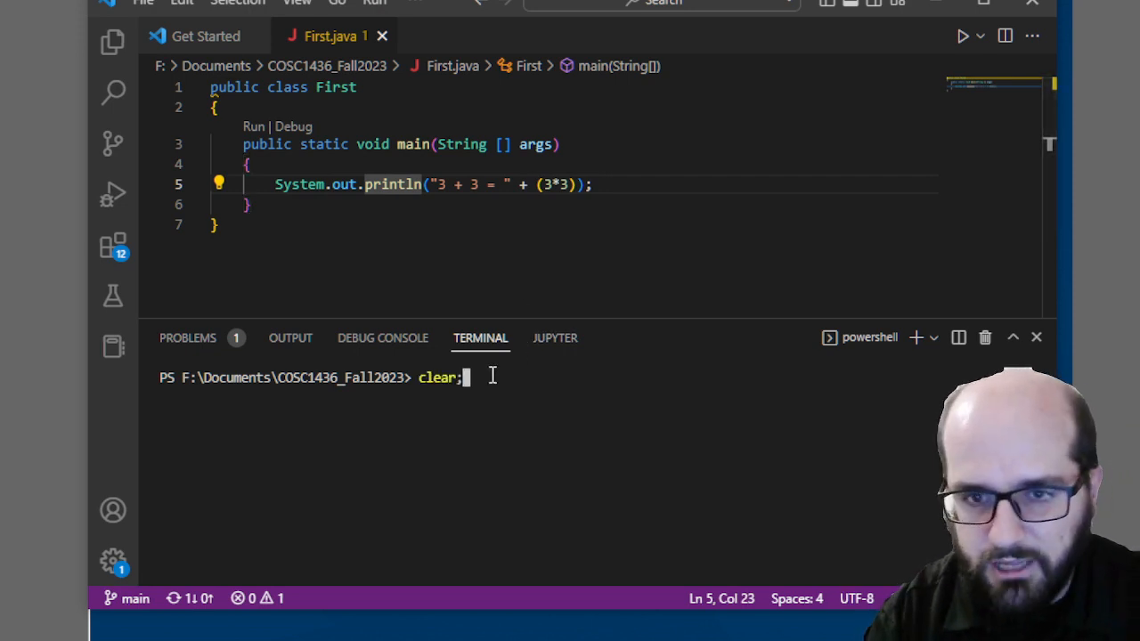
{"action": "type", "text": "javac First.java"}
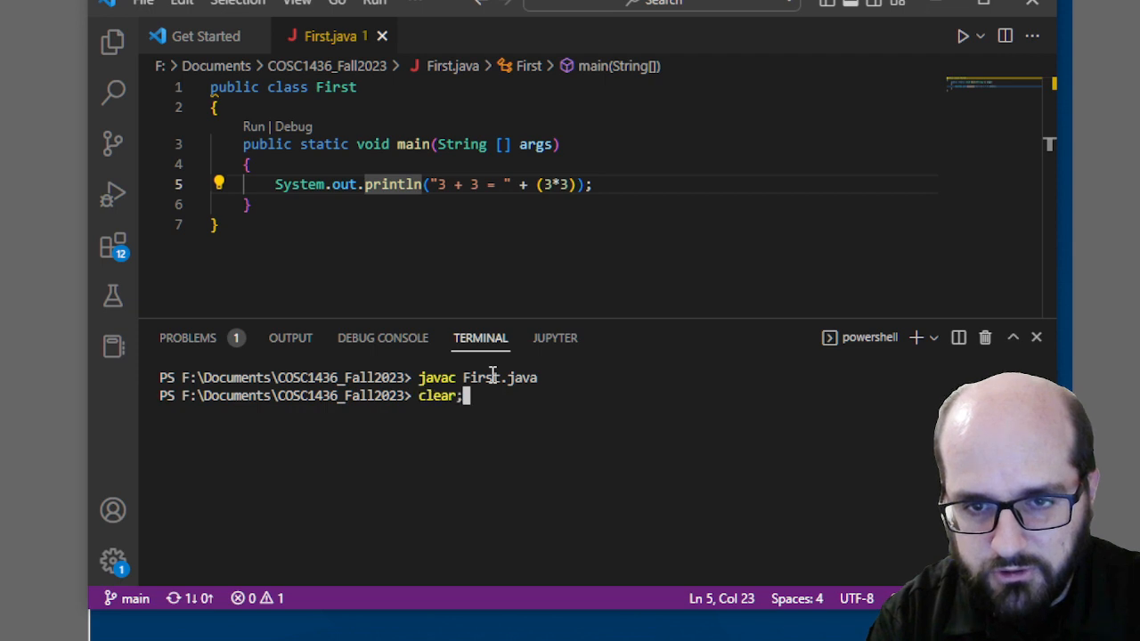
{"action": "type", "text": "java First"}
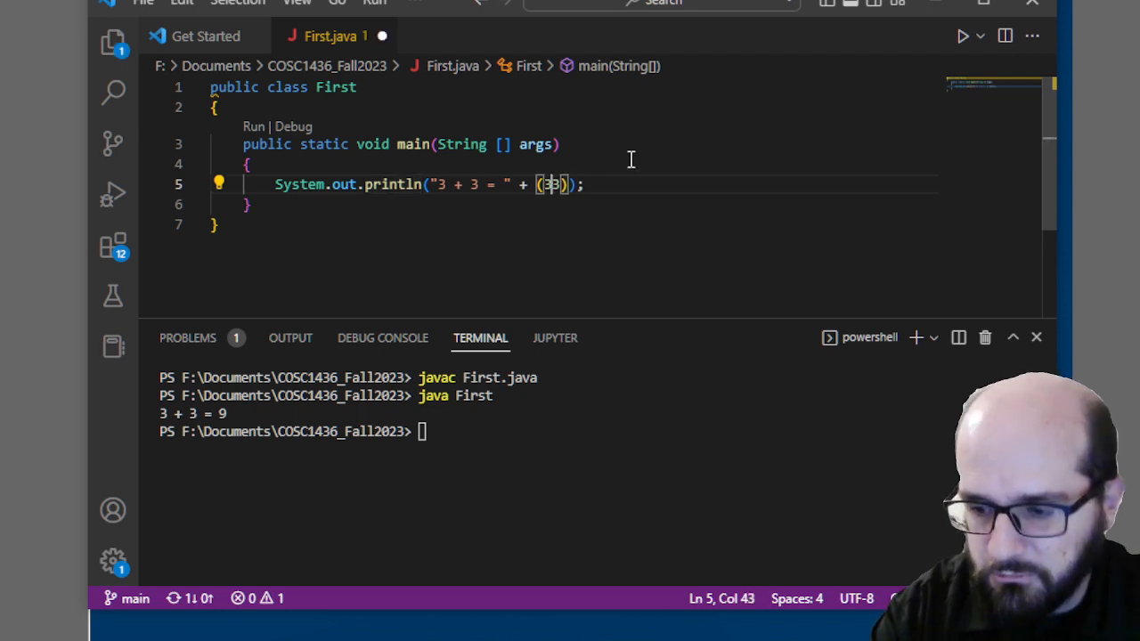
Replace 3*3 with 3+3, save, recompile and rerun so First prints 3 + 3 = 6.
{"action": "type", "text": "+"}
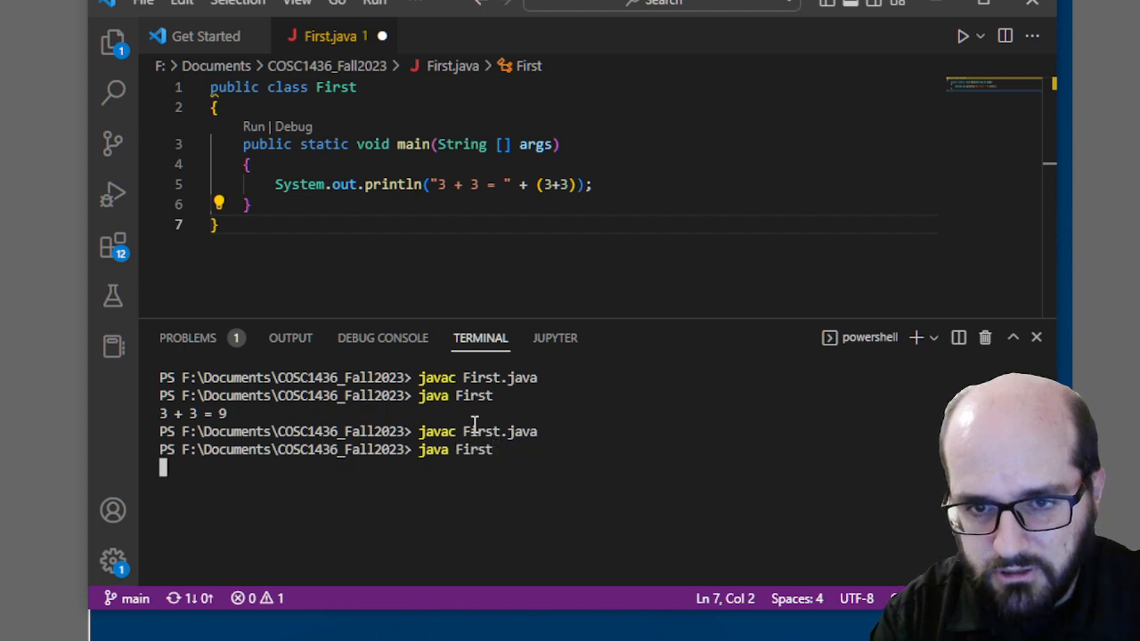
{"action": "key", "text": "Enter"}
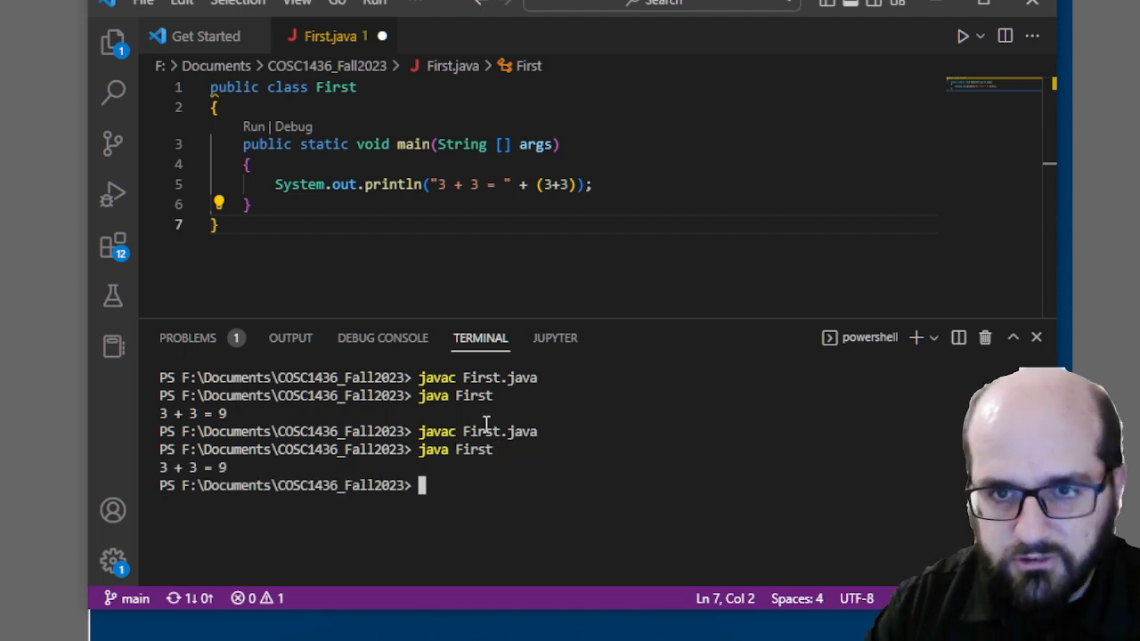
{"action": "left_click", "coordinate": [381, 183]}
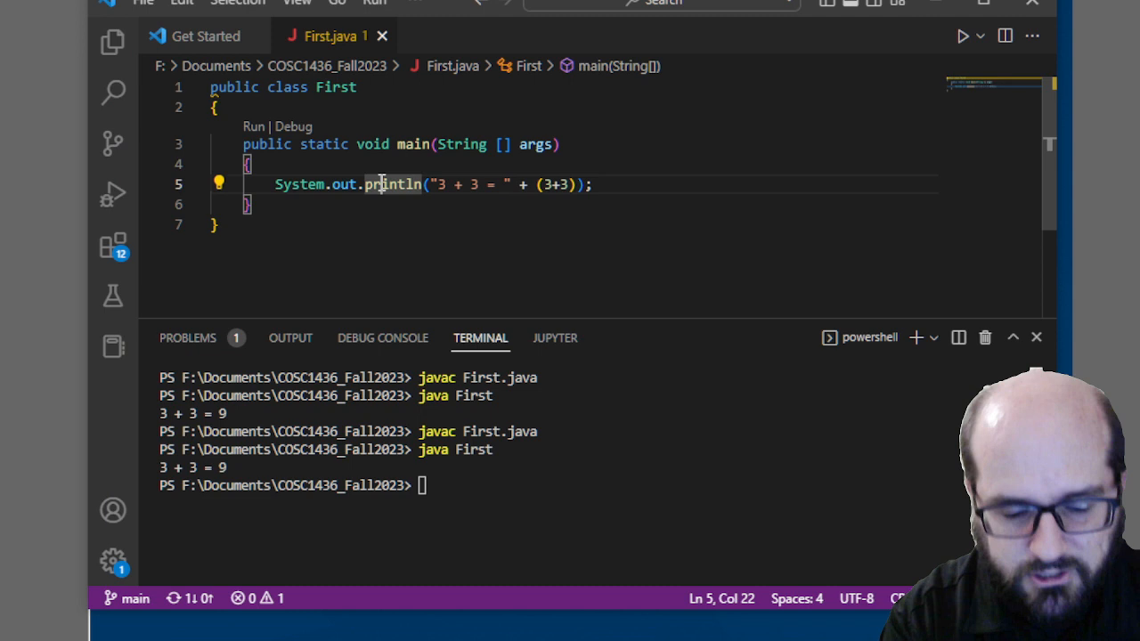
{"action": "left_click", "coordinate": [436, 484]}
{"action": "type", "text": "javac First.java"}
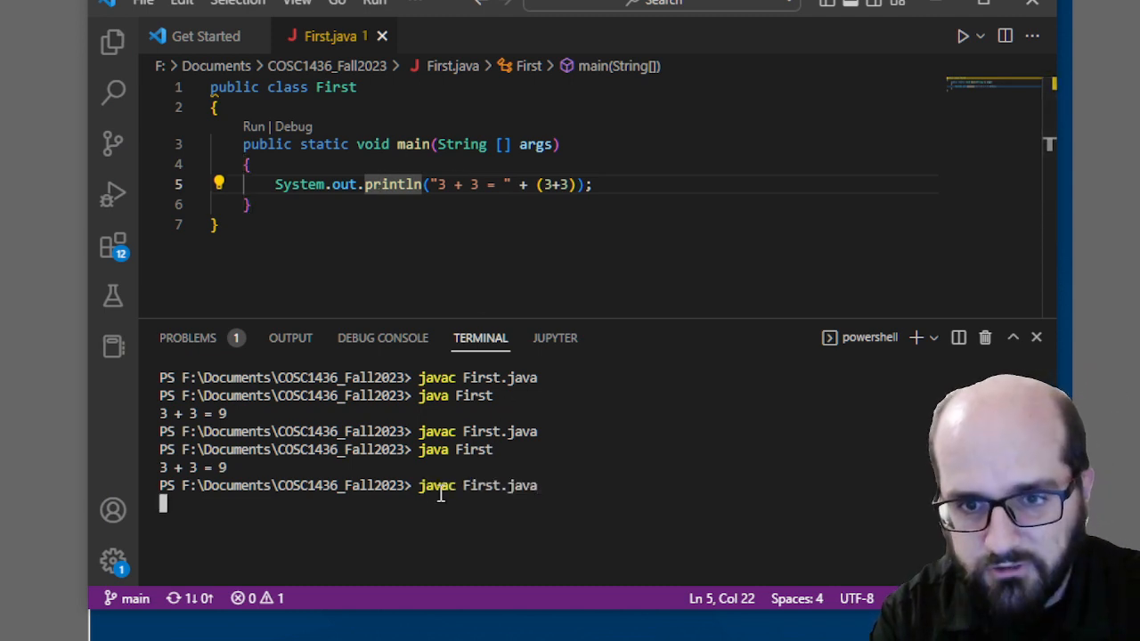
{"action": "key", "text": "Enter"}
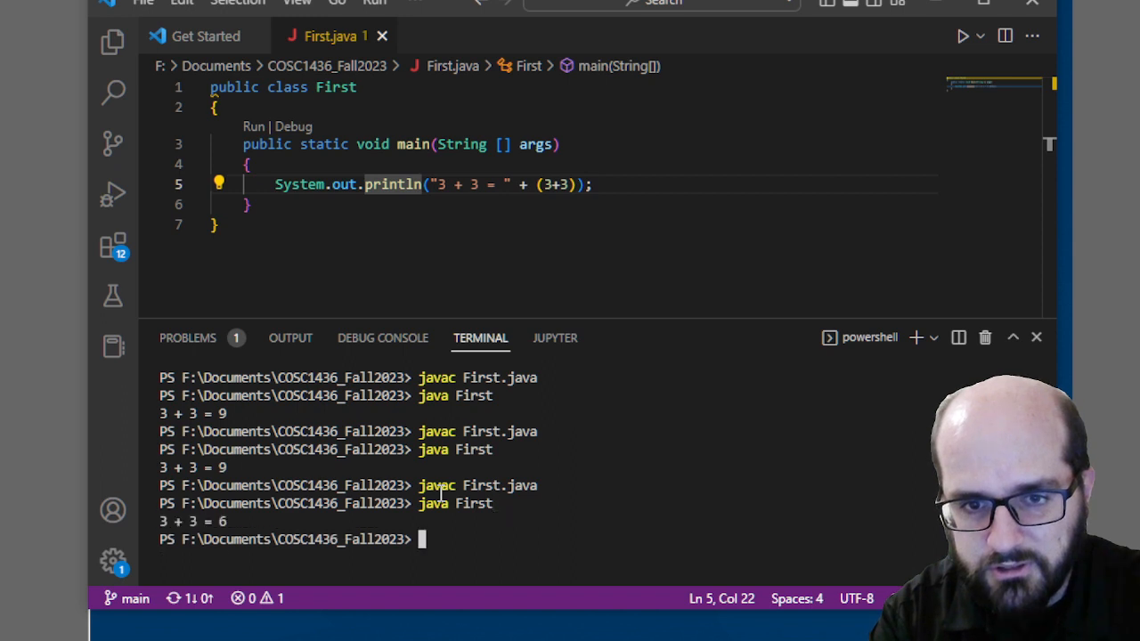
{"action": "mouse_move", "coordinate": [518, 253]}
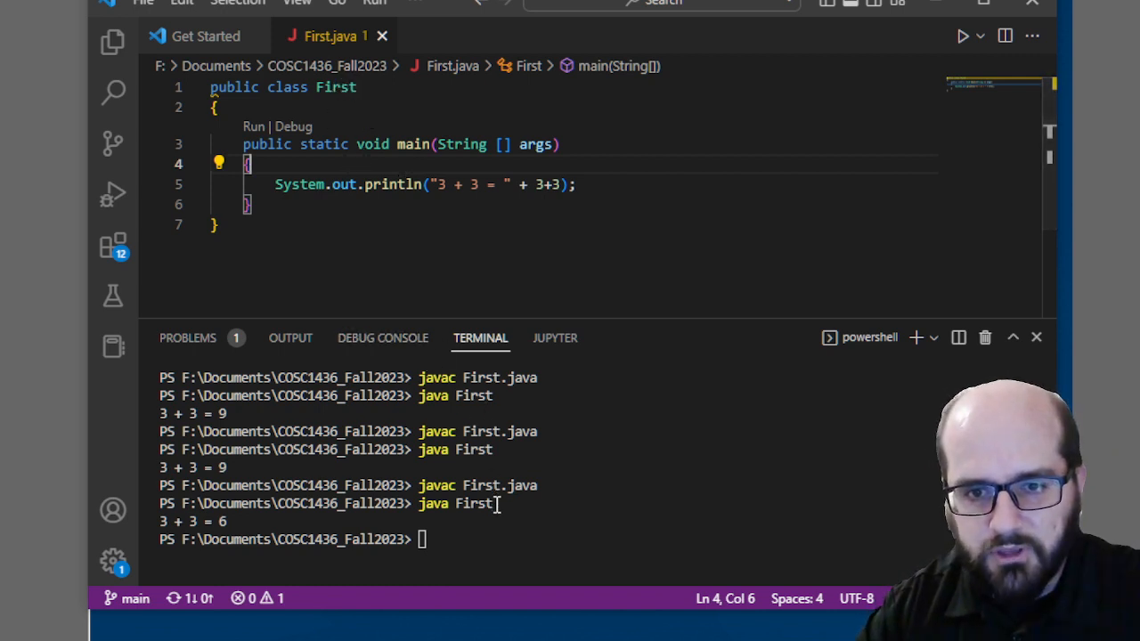
Recompile and run First.java without the parentheses, producing the concatenated output 3 + 3 = 33.
{"action": "type", "text": "javac First.java"}
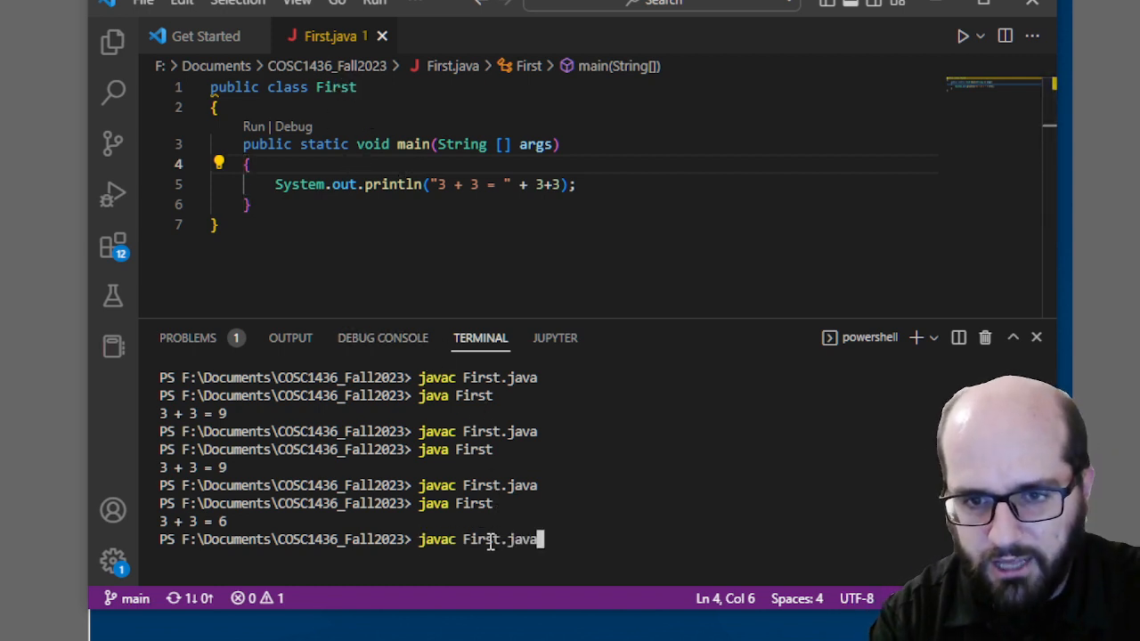
{"action": "type", "text": "java First"}
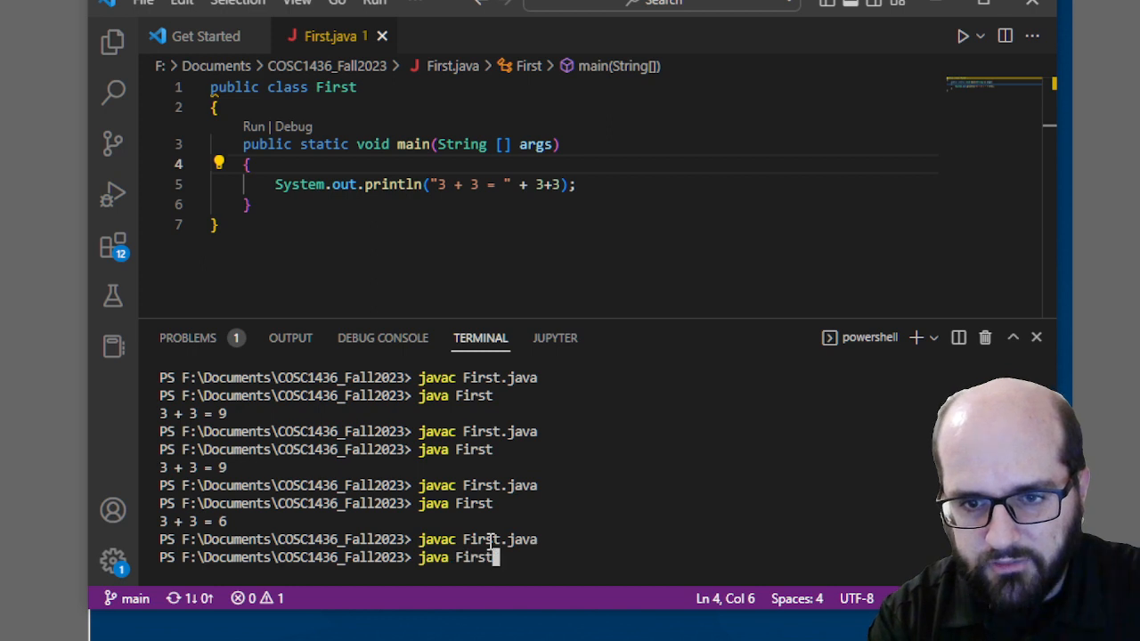
{"action": "key", "text": "Enter"}
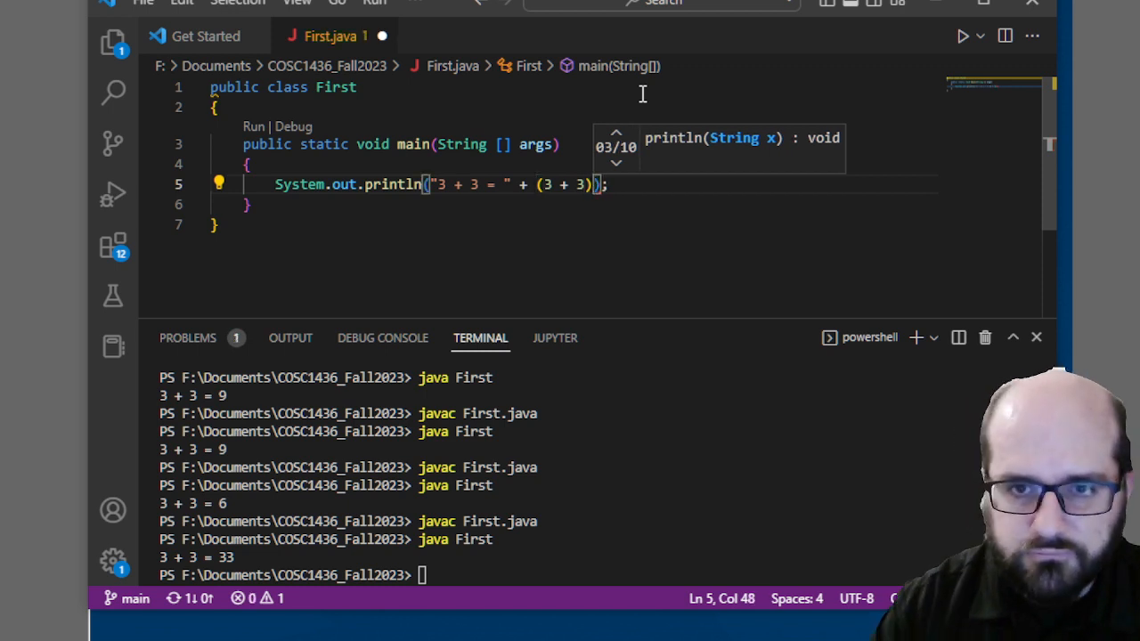
With (3 + 3) parenthesized again and saved, recompile and run to get 3 + 3 = 6.
{"action": "left_click", "coordinate": [459, 184]}
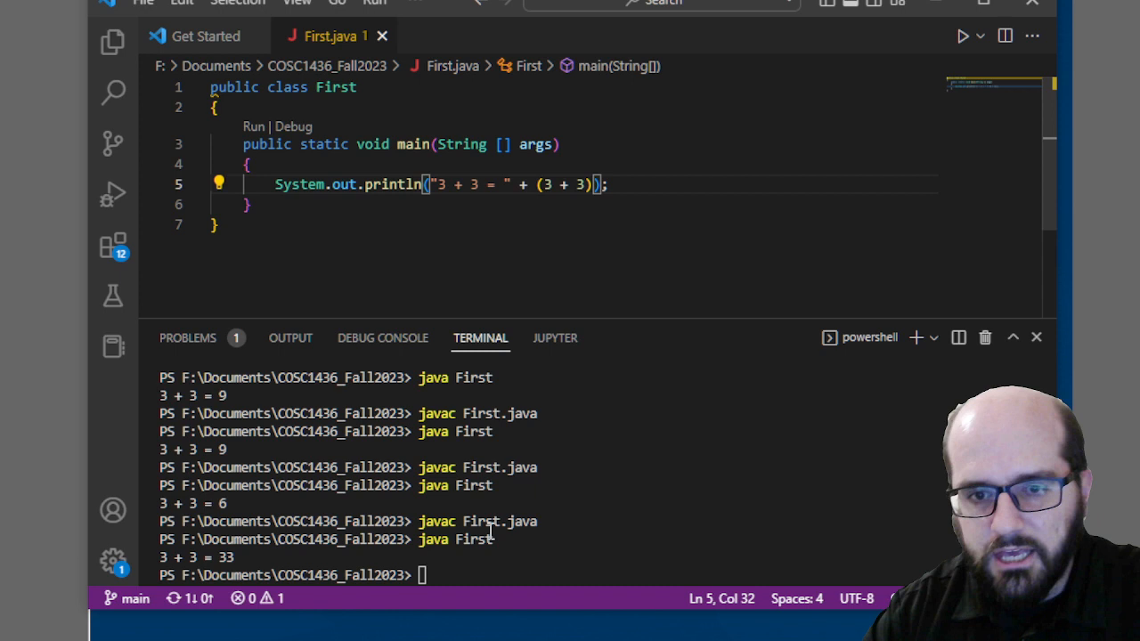
{"action": "type", "text": "javac First.java"}
{"action": "type", "text": "java First"}
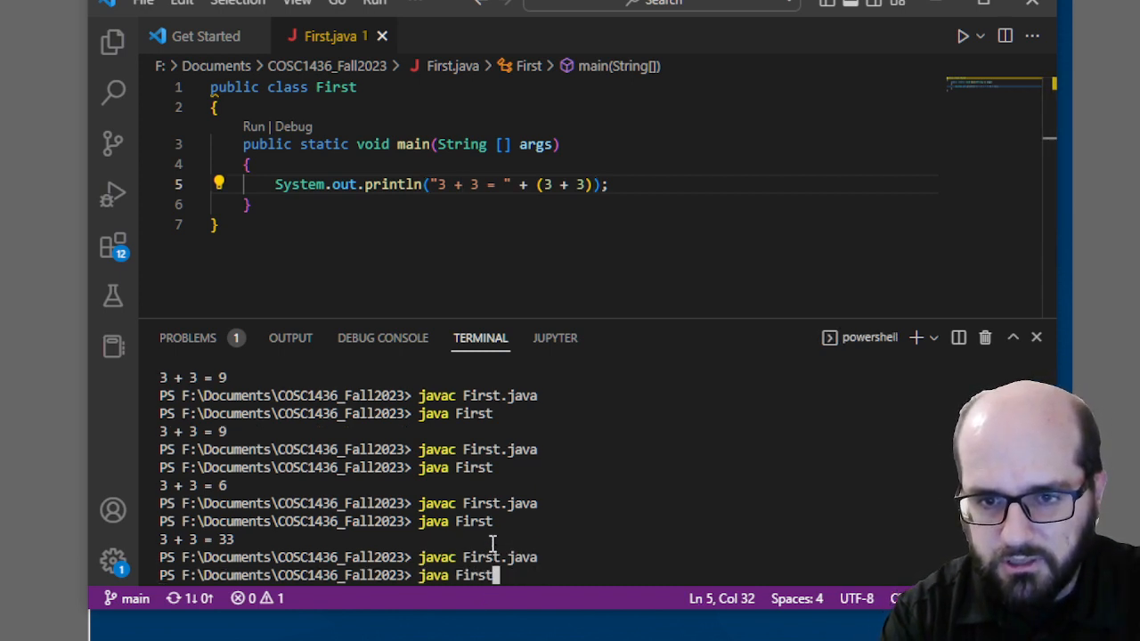
{"action": "key", "text": "Enter"}
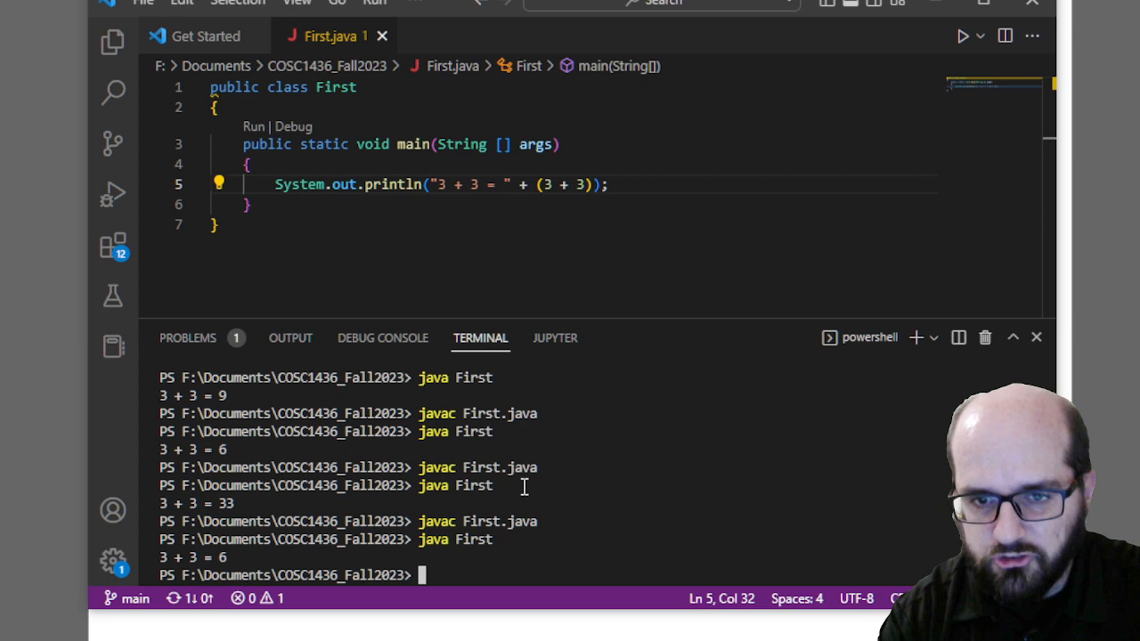
Clear the terminal, rerun First for 3 + 3 = 6, and list First.class and First.java with dir.
{"action": "type", "text": "clear"}
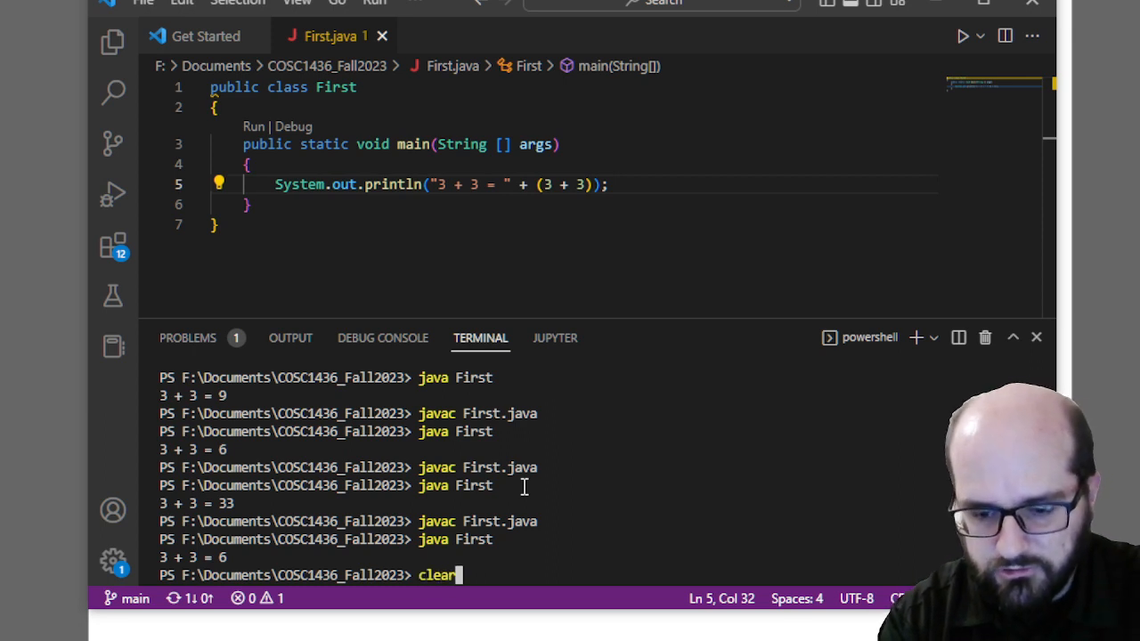
{"action": "key", "text": "Enter"}
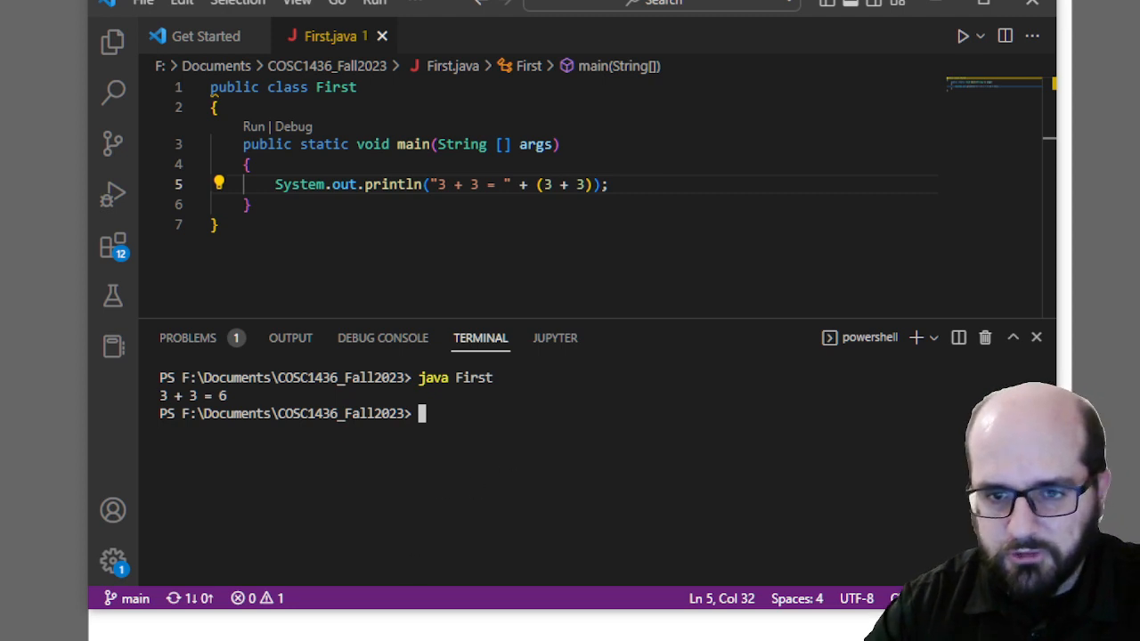
{"action": "mouse_move", "coordinate": [478, 413]}
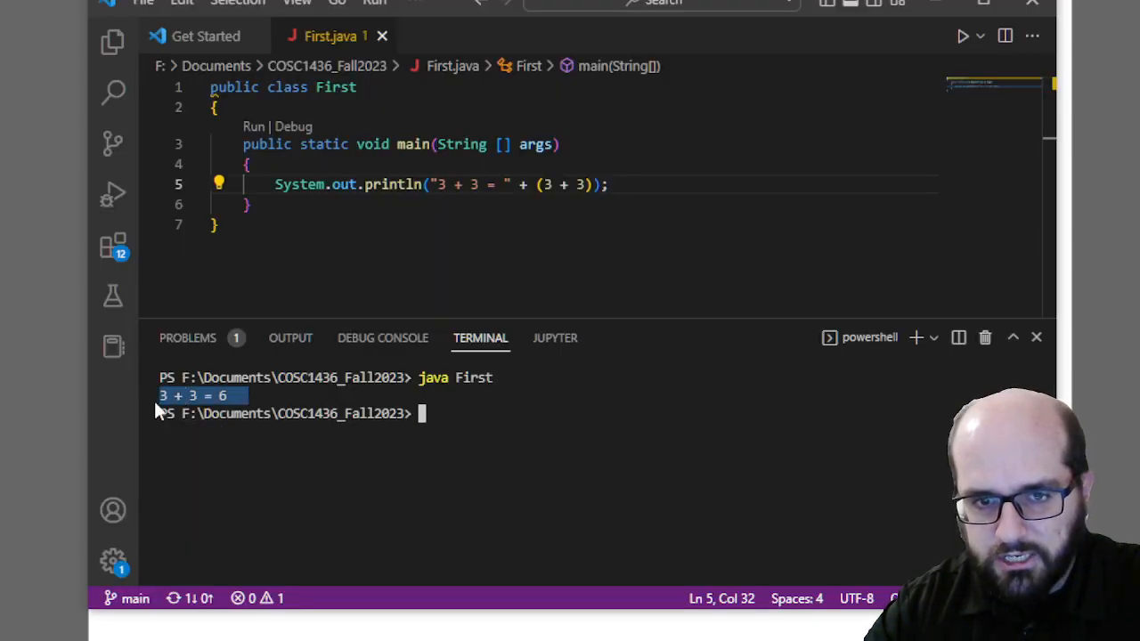
{"action": "mouse_move", "coordinate": [445, 500]}
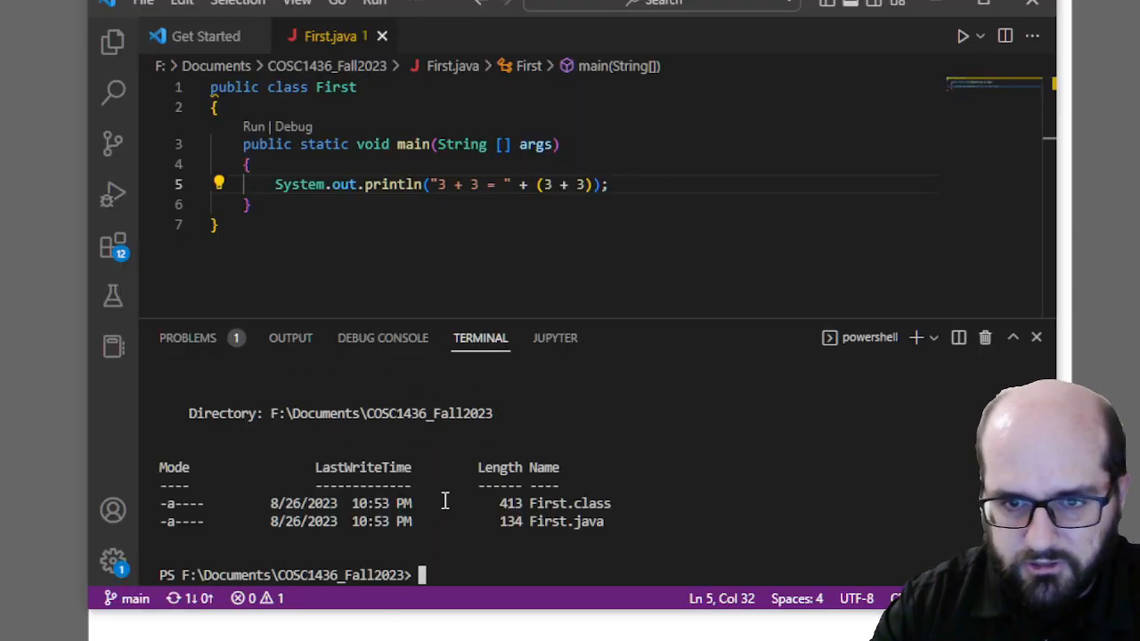
{"action": "double_click", "coordinate": [566, 520]}
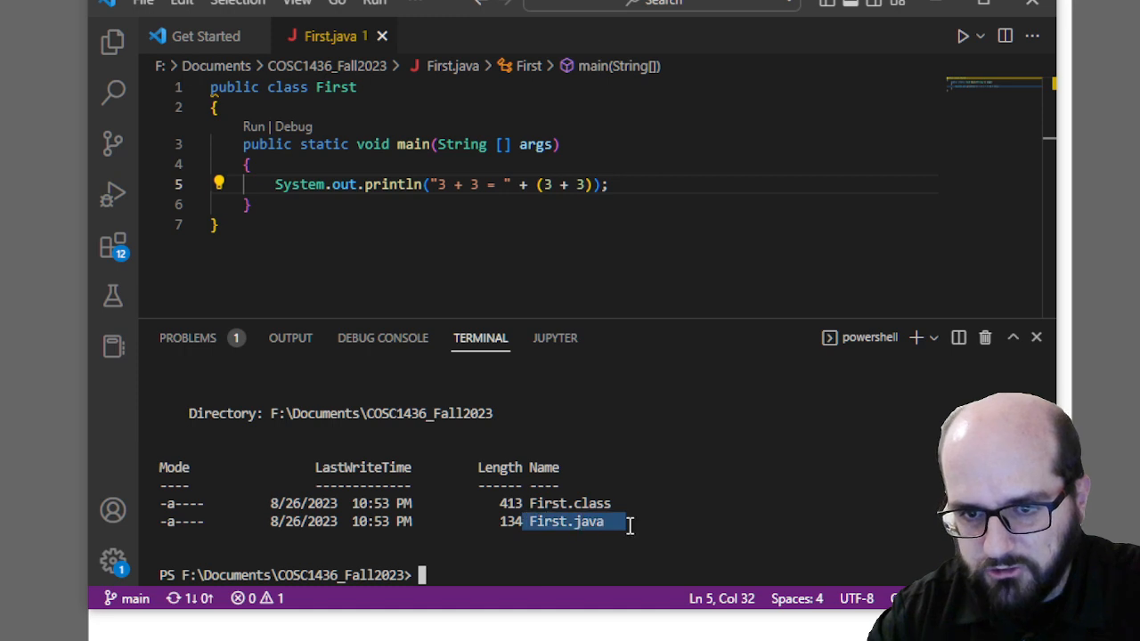